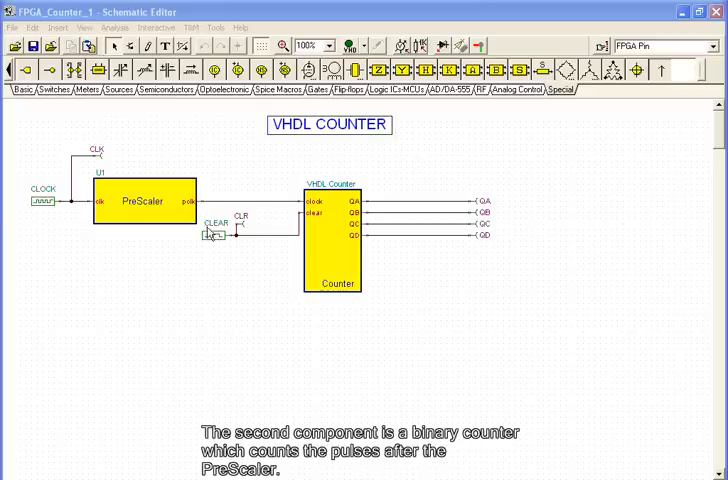
pyautogui.moveTo(340, 258)
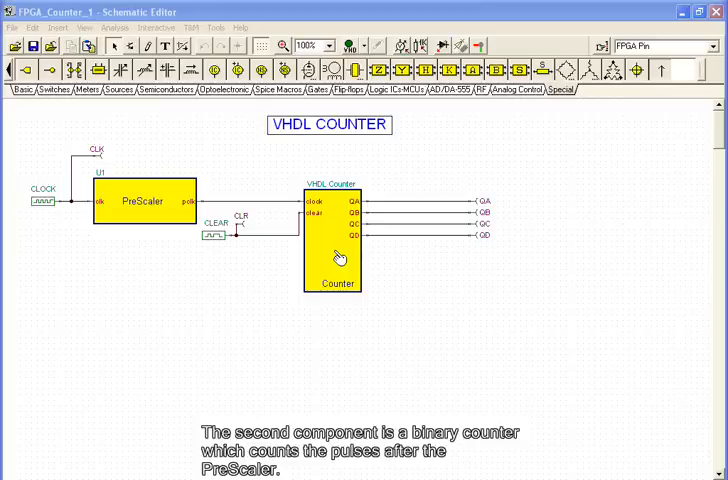
pyautogui.moveTo(178, 210)
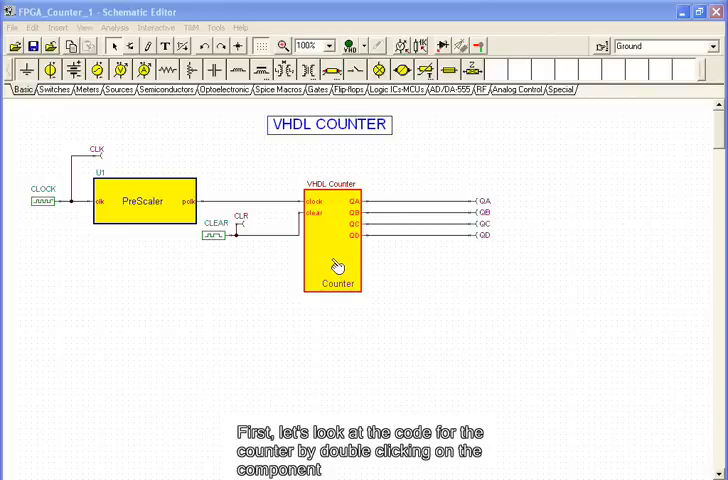
# - Enter the Counter macro and highlight its two-line counting process in the VHDL editor
pyautogui.doubleClick(336, 240)
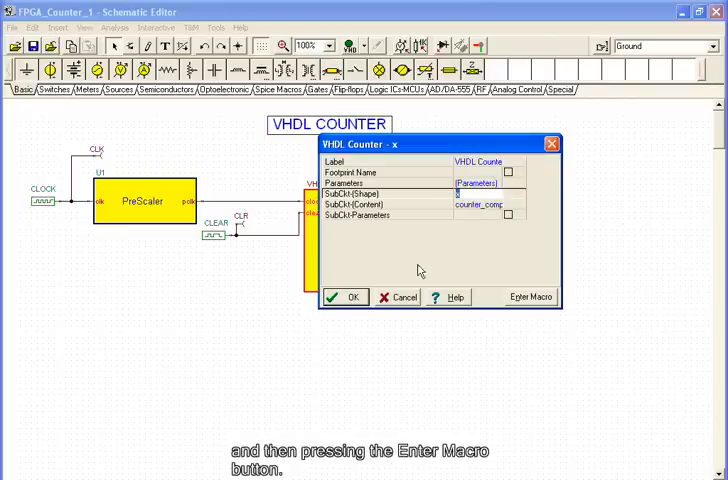
pyautogui.click(530, 296)
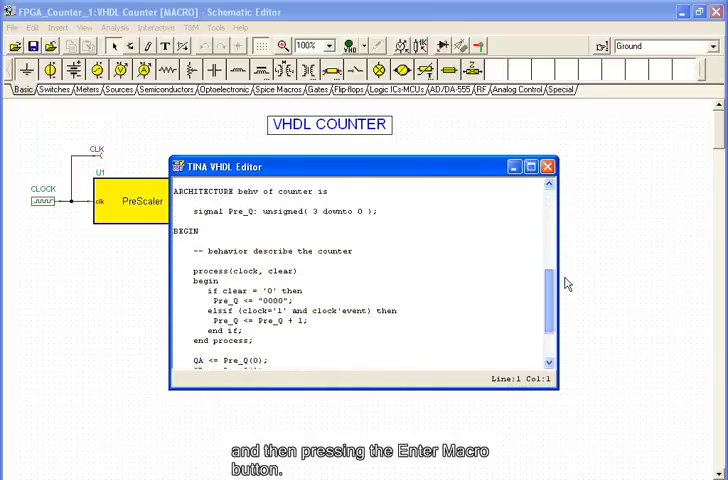
pyautogui.scroll(-3)
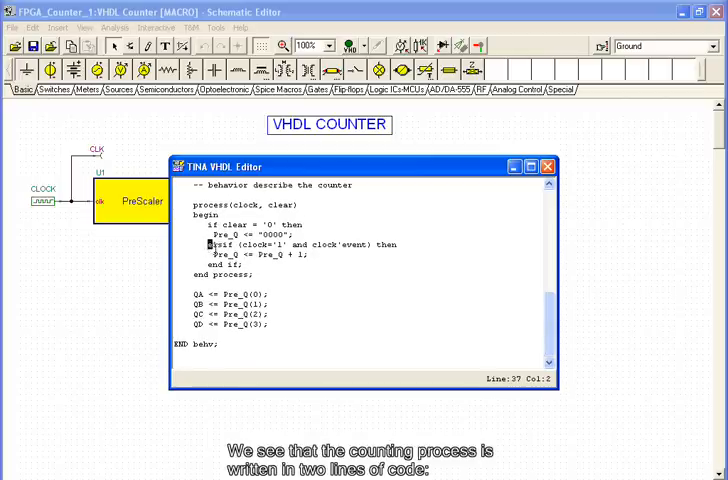
pyautogui.moveTo(204, 244); pyautogui.dragTo(316, 254)
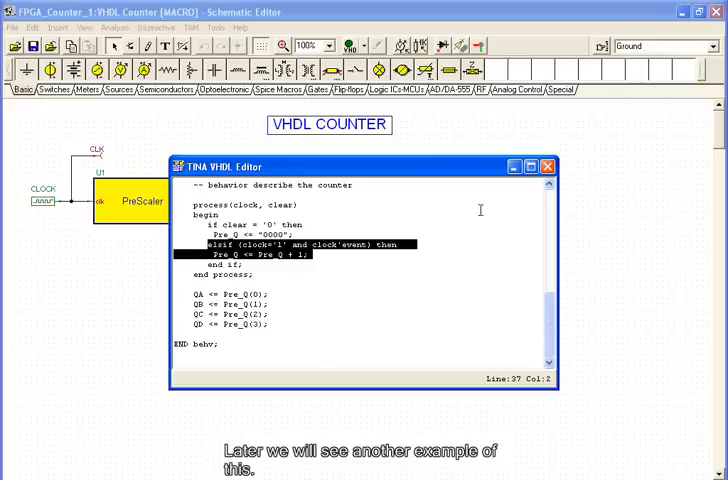
pyautogui.moveTo(548, 166)
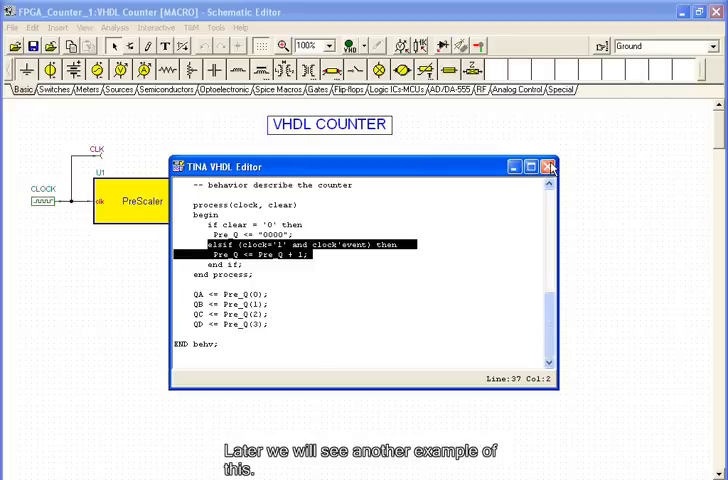
# - Close the VHDL editor to show the schematic with PreScaler and Counter blocks
pyautogui.click(548, 166)
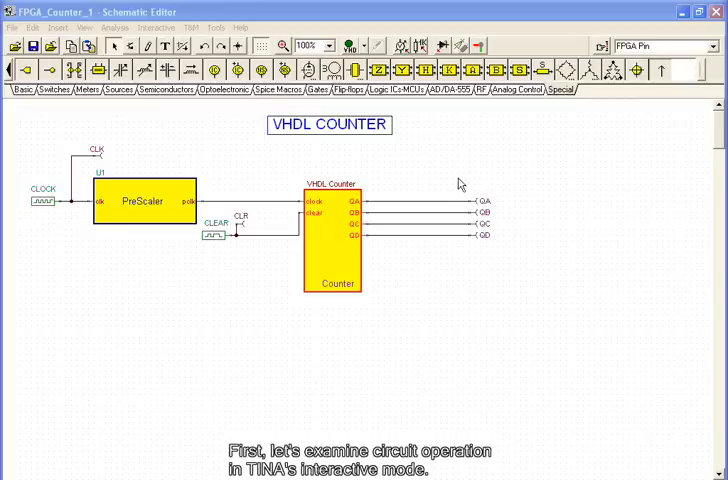
pyautogui.moveTo(404, 136)
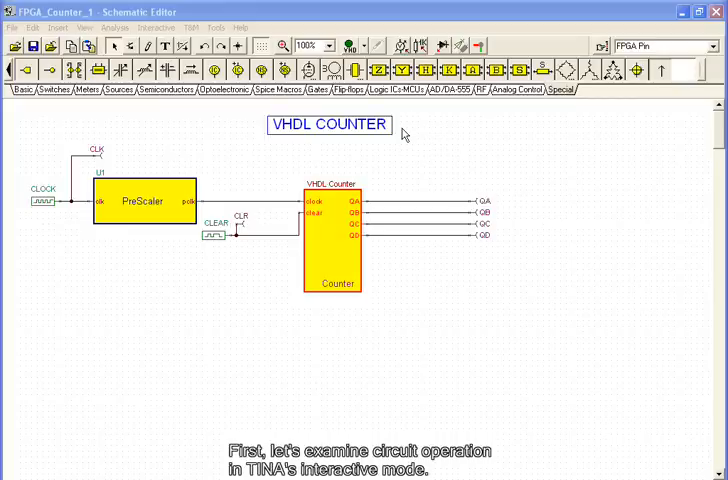
pyautogui.moveTo(404, 134)
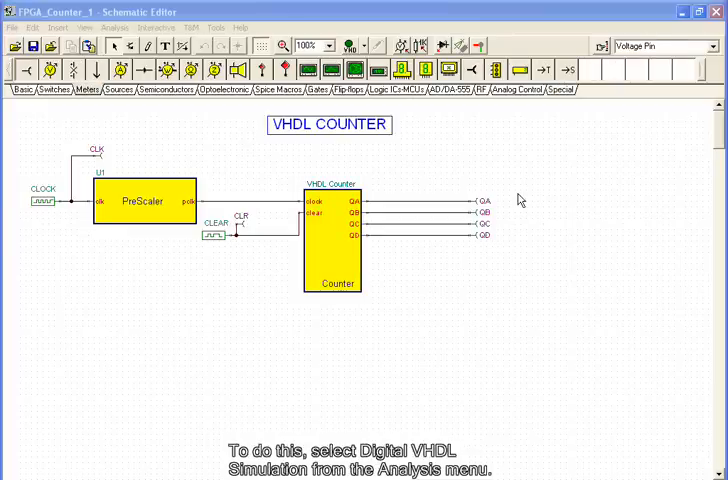
pyautogui.moveTo(520, 200)
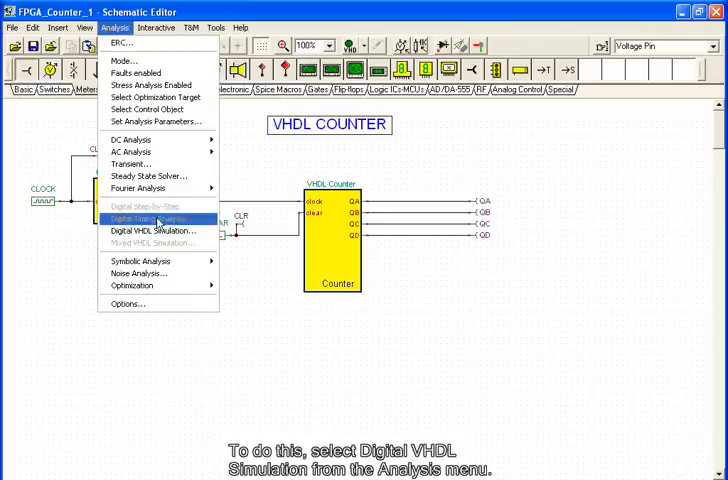
pyautogui.moveTo(150, 230)
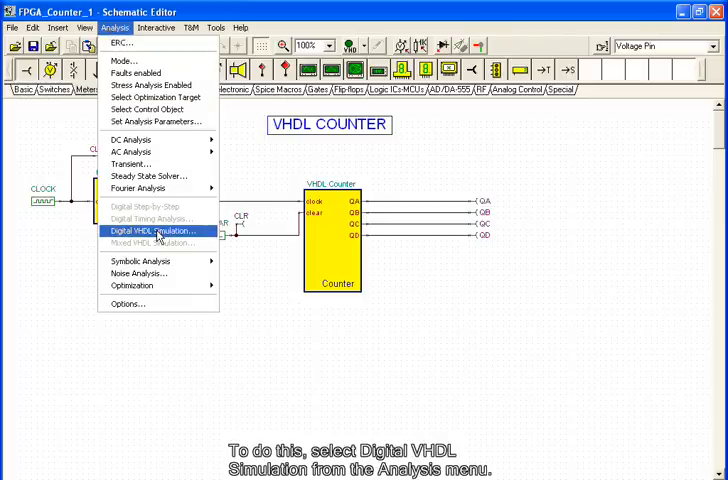
# - Run Digital VHDL Simulation to display the CLK and QA–QD timing diagram
pyautogui.click(152, 232)
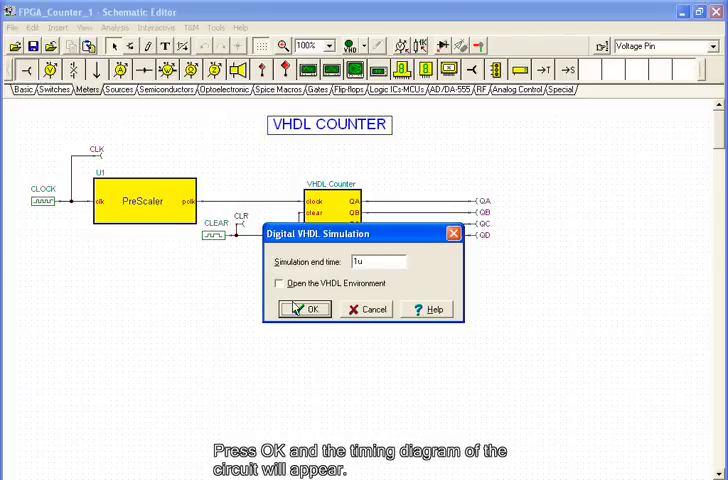
pyautogui.click(304, 308)
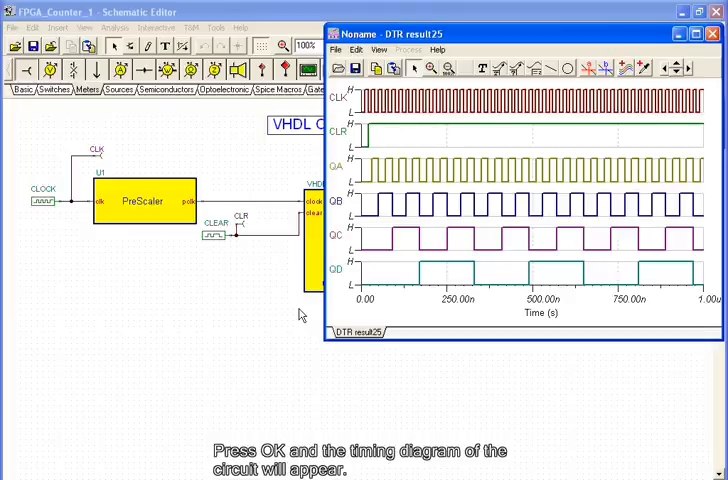
pyautogui.moveTo(418, 188)
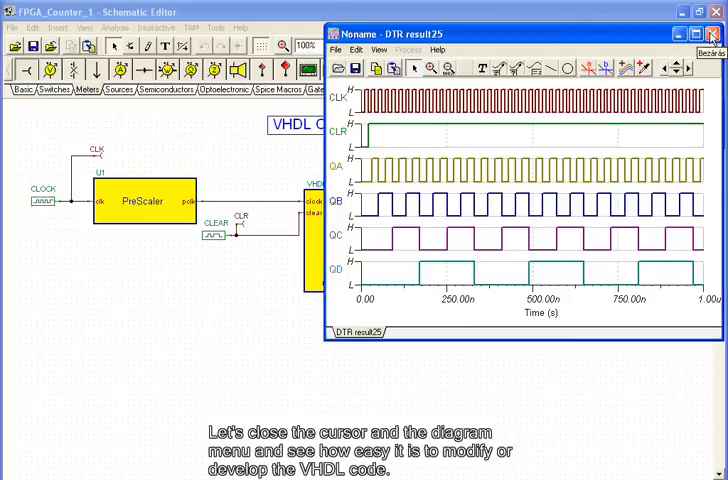
# - Close the timing diagram and reopen the Counter's VHDL source to change Pre_Q + 1 to Pre_Q + 2
pyautogui.click(708, 32)
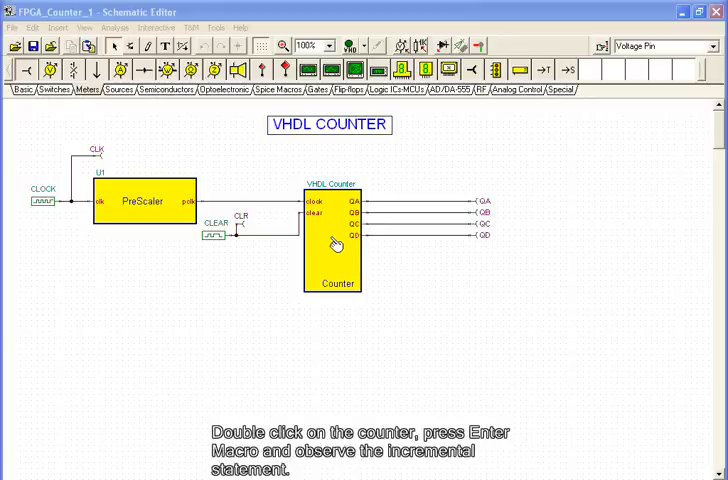
pyautogui.doubleClick(336, 244)
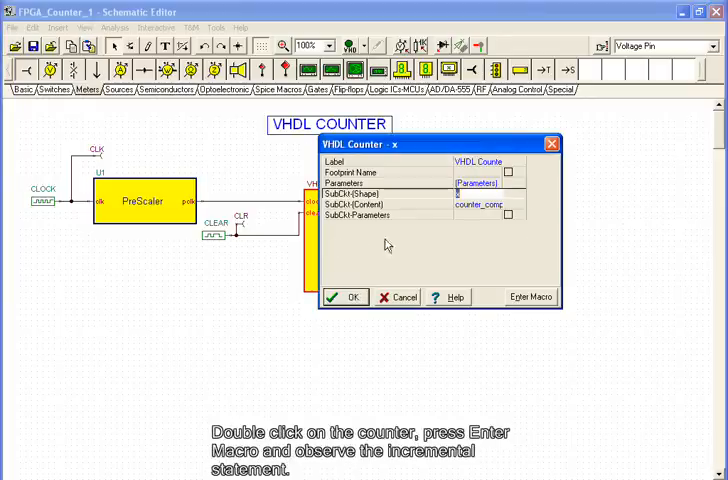
pyautogui.click(344, 296)
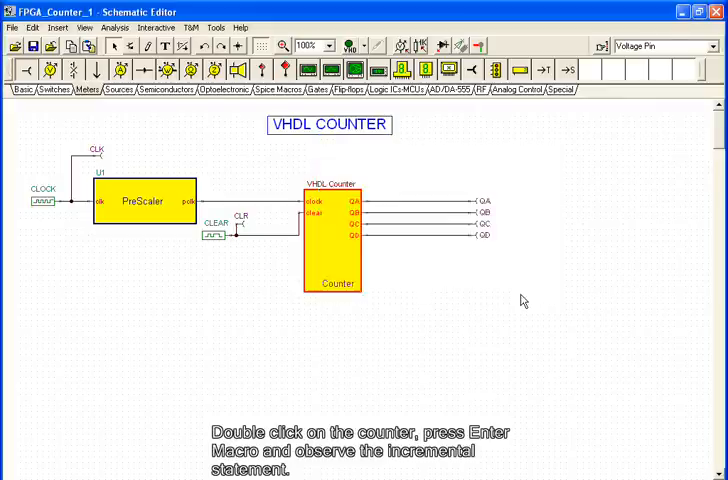
pyautogui.doubleClick(338, 240)
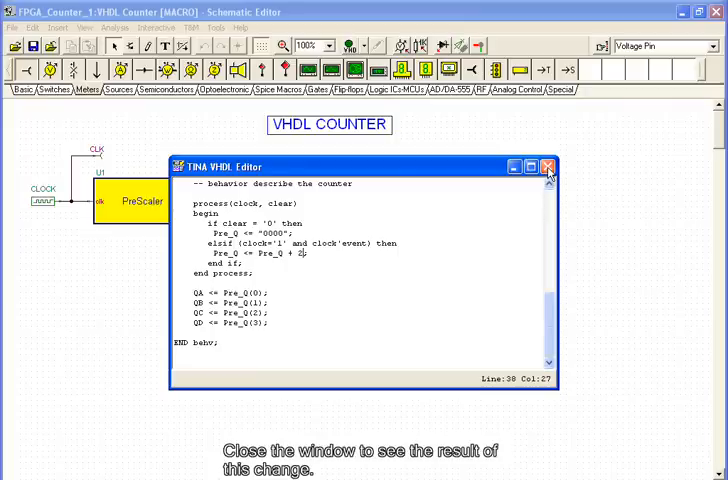
pyautogui.moveTo(546, 166)
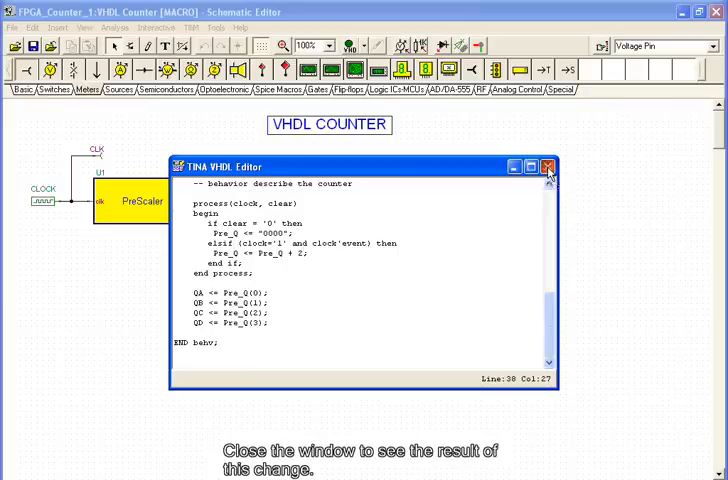
pyautogui.click(548, 166)
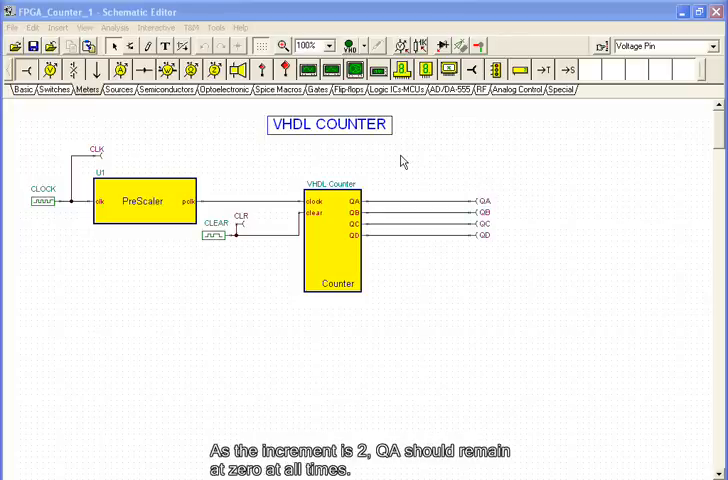
pyautogui.moveTo(402, 200)
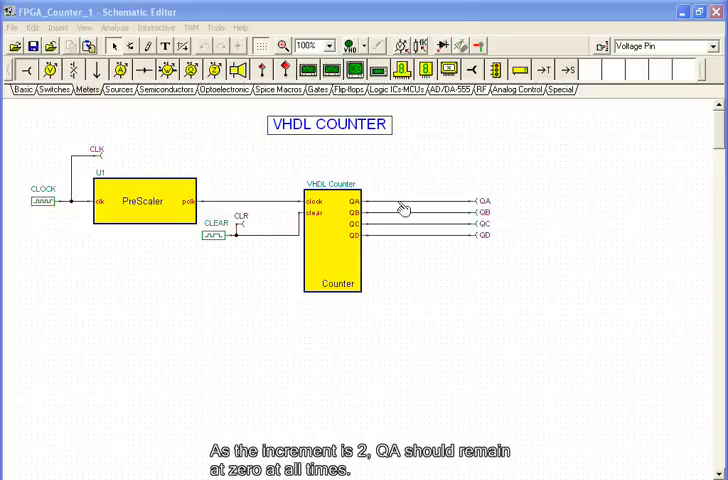
pyautogui.moveTo(400, 218)
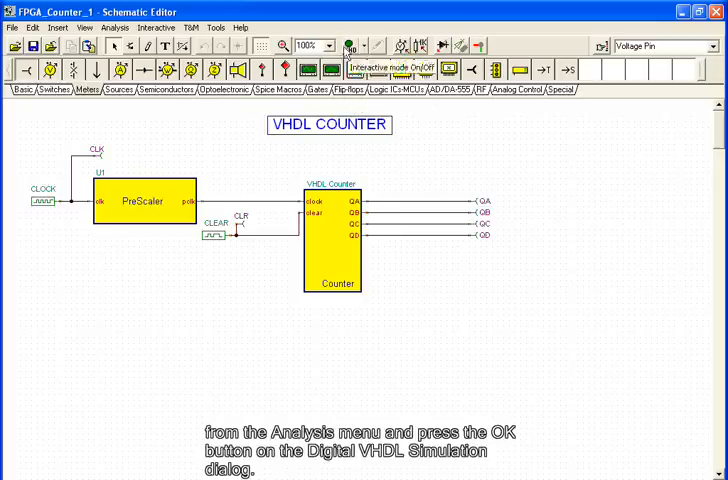
# - Run the Digital VHDL Simulation again to show CLK, CLR and QA–QD waveforms
pyautogui.click(114, 28)
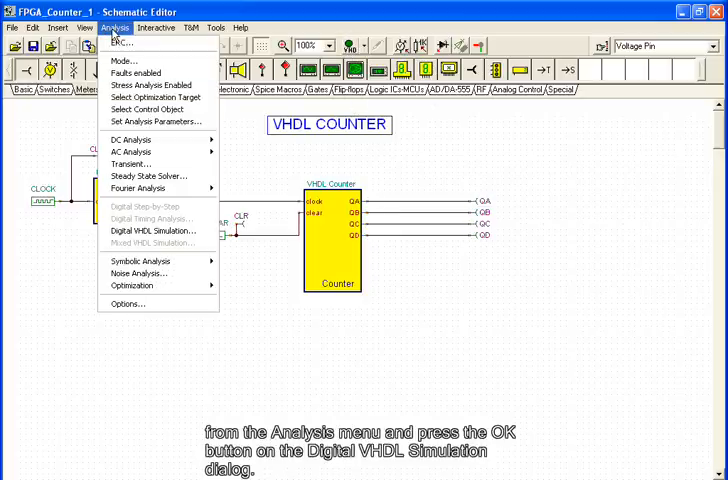
pyautogui.moveTo(150, 230)
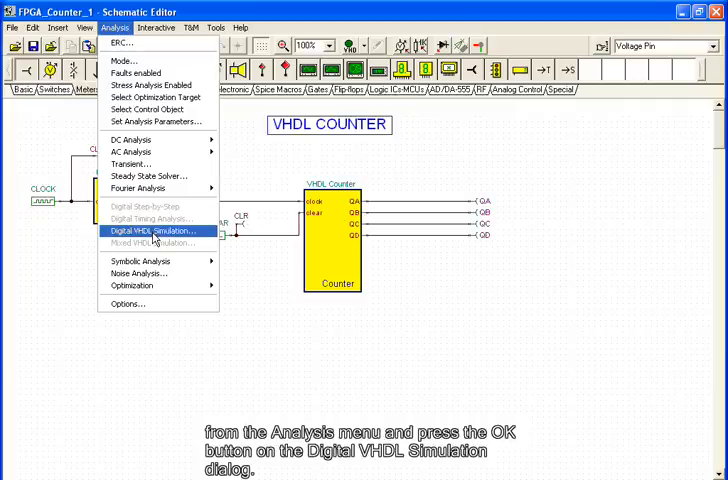
pyautogui.click(152, 232)
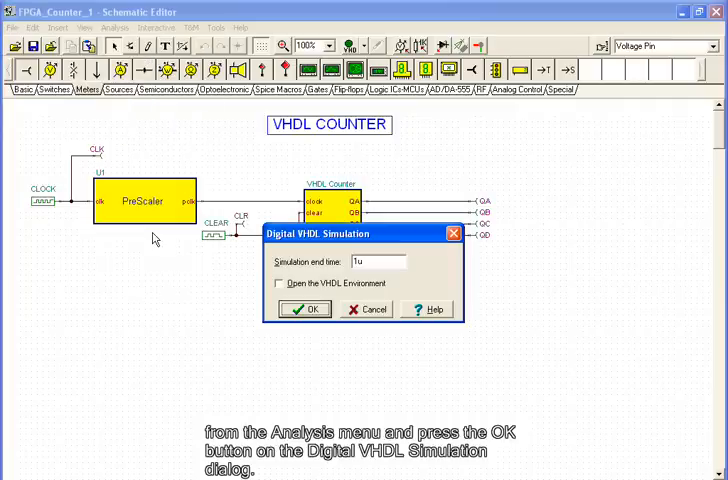
pyautogui.click(306, 308)
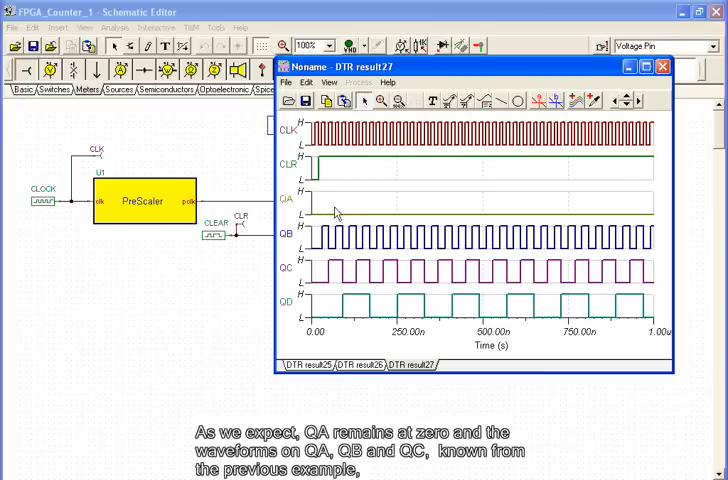
pyautogui.moveTo(348, 208)
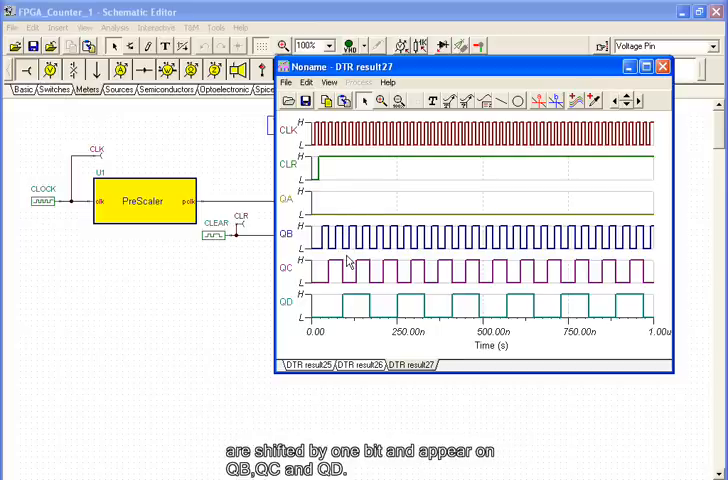
pyautogui.moveTo(452, 230)
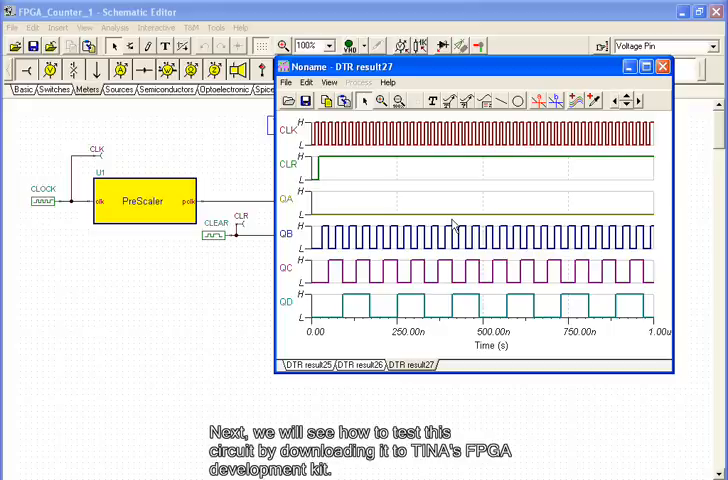
# - Close the second timing diagram to return to the schematic
pyautogui.click(662, 66)
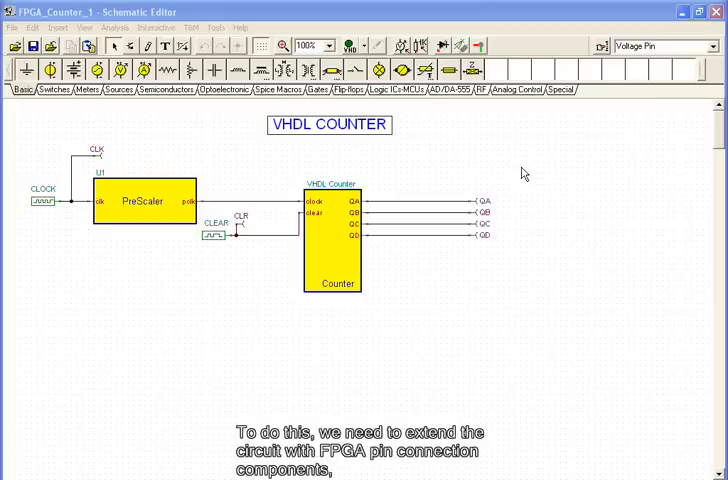
pyautogui.moveTo(522, 172)
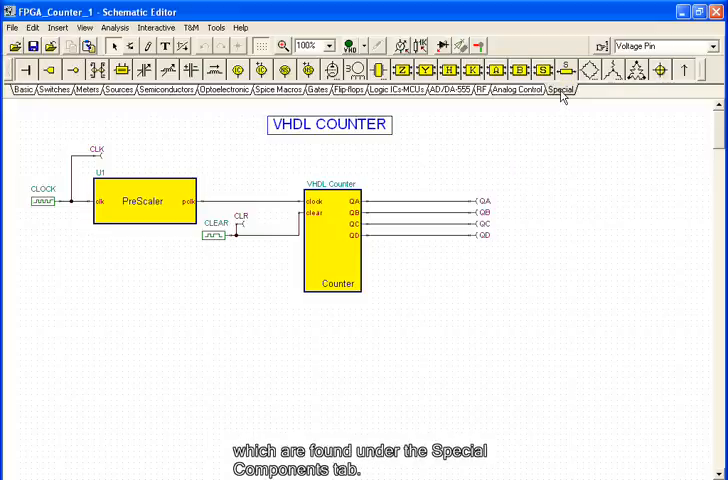
pyautogui.moveTo(684, 70)
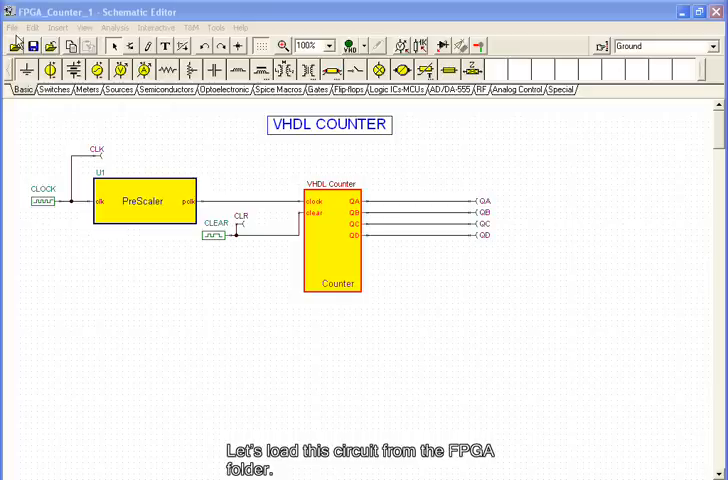
# - Load the FPGA_Counter_2 circuit with PUSH0 input and LED0–LED3 output connectors
pyautogui.click(12, 28)
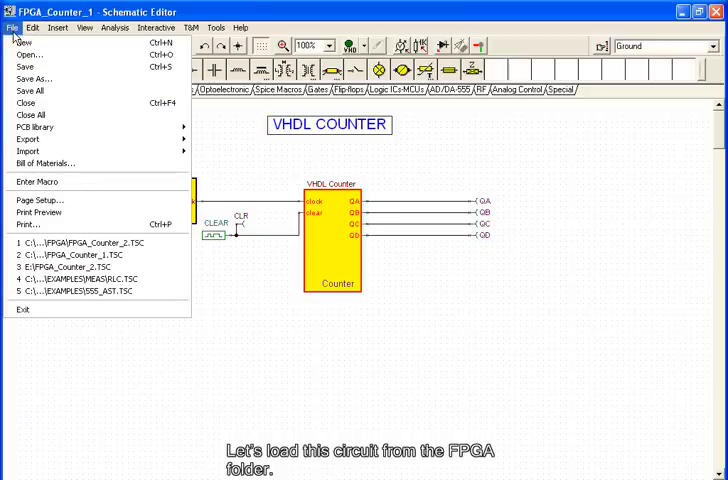
pyautogui.moveTo(32, 54)
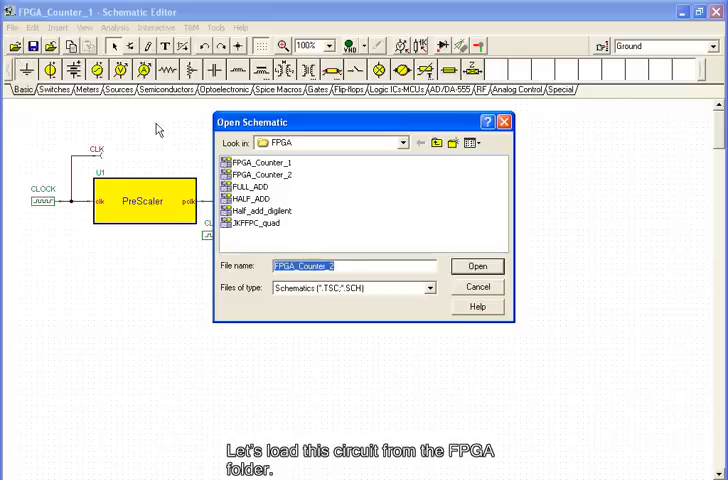
pyautogui.click(476, 266)
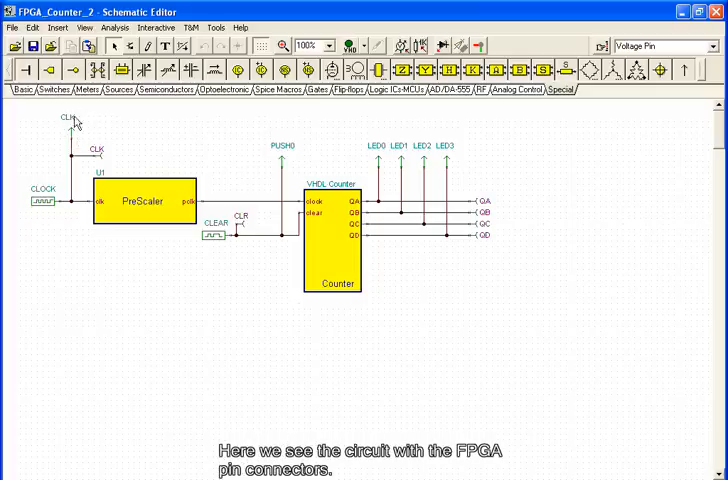
pyautogui.moveTo(272, 172)
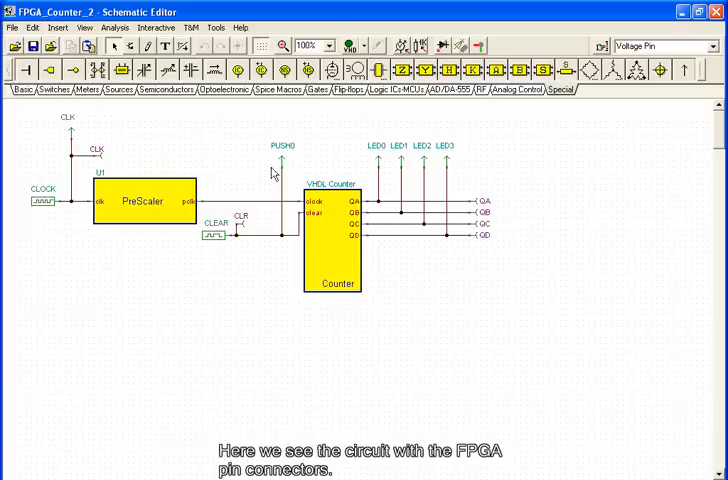
pyautogui.moveTo(404, 136)
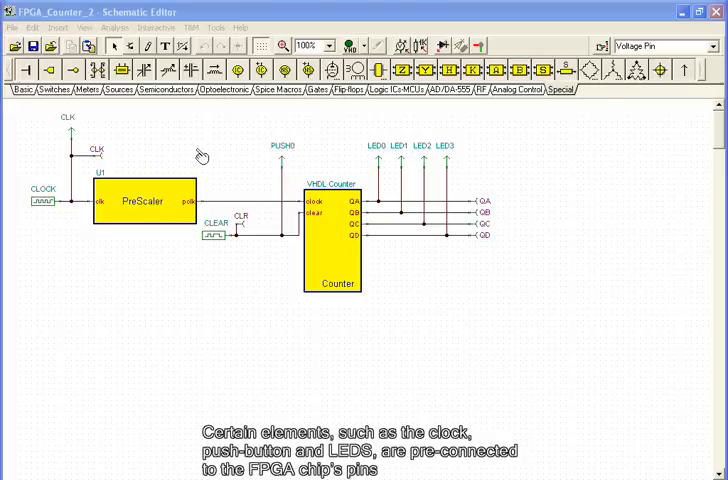
pyautogui.moveTo(56, 200)
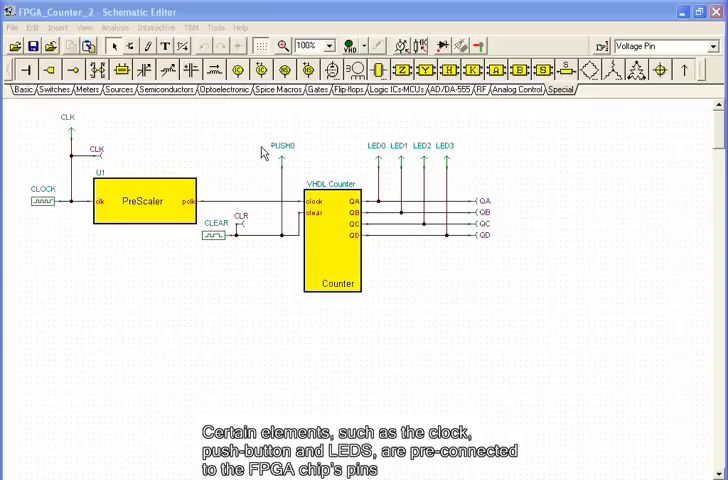
pyautogui.moveTo(284, 138)
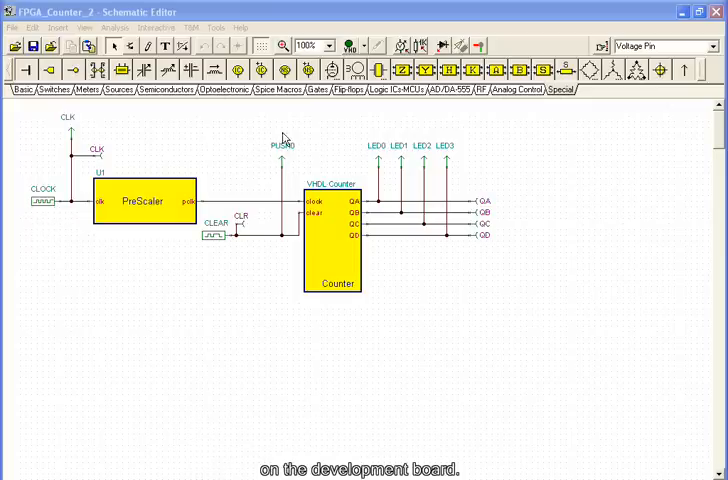
pyautogui.moveTo(416, 128)
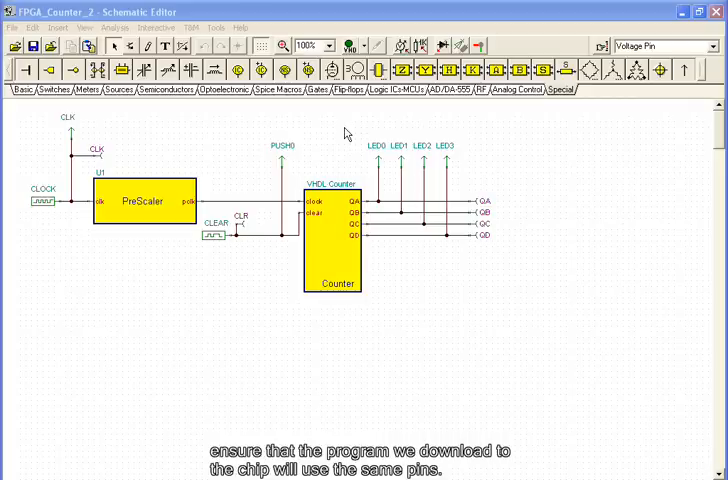
pyautogui.moveTo(524, 196)
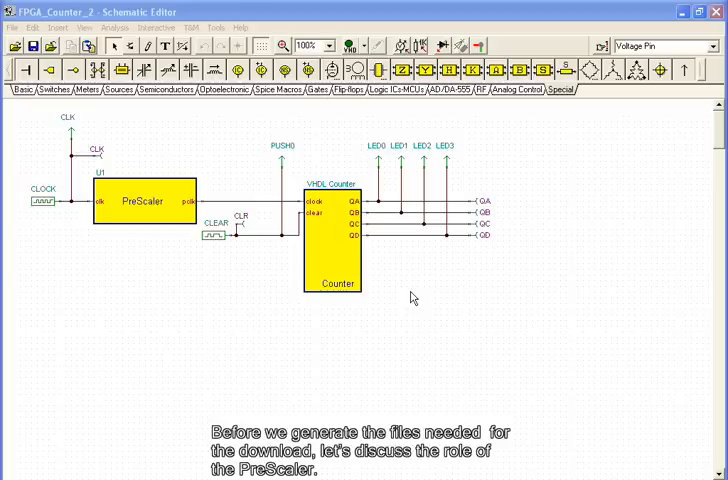
pyautogui.moveTo(138, 308)
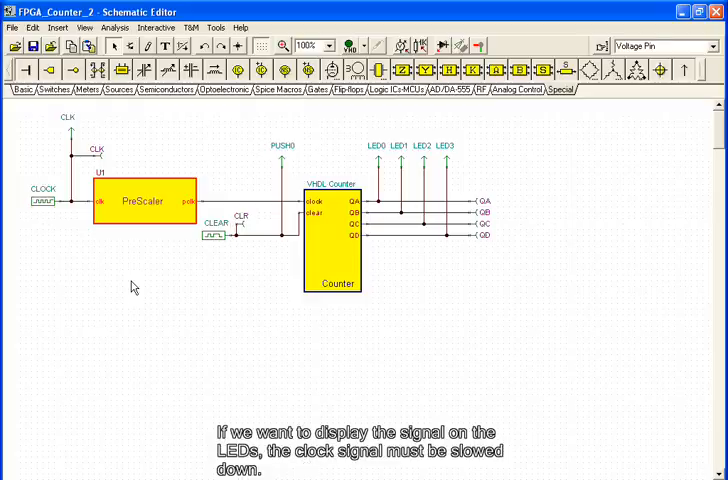
pyautogui.moveTo(556, 168)
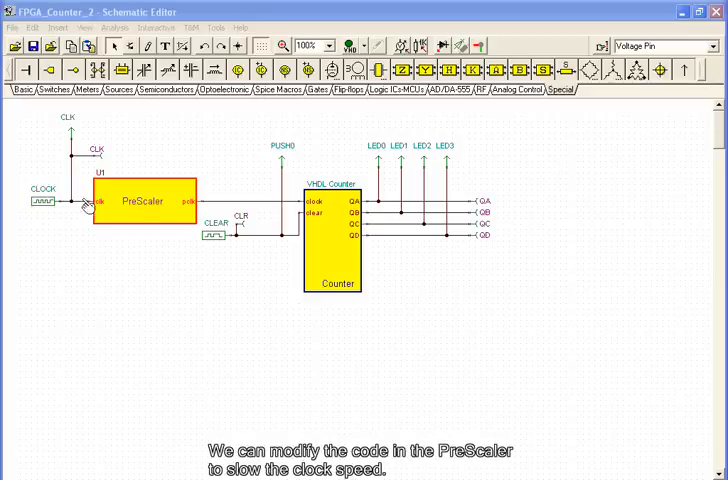
# - Enter the PreScaler macro and set its cycle count constant to 50000000
pyautogui.doubleClick(140, 200)
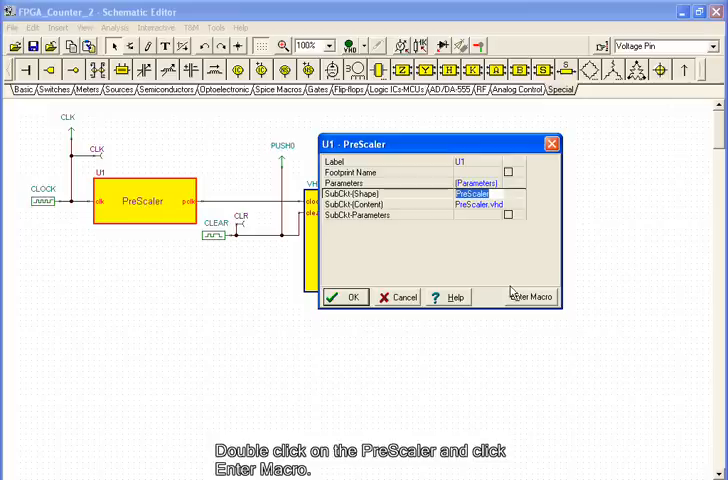
pyautogui.click(532, 296)
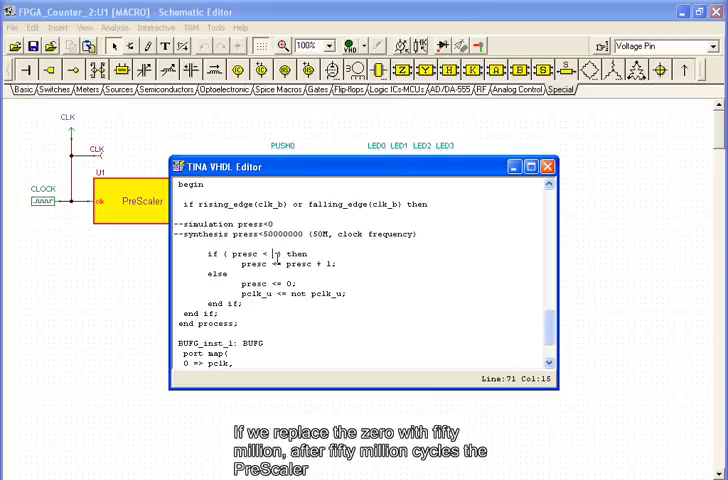
pyautogui.write('50000000')
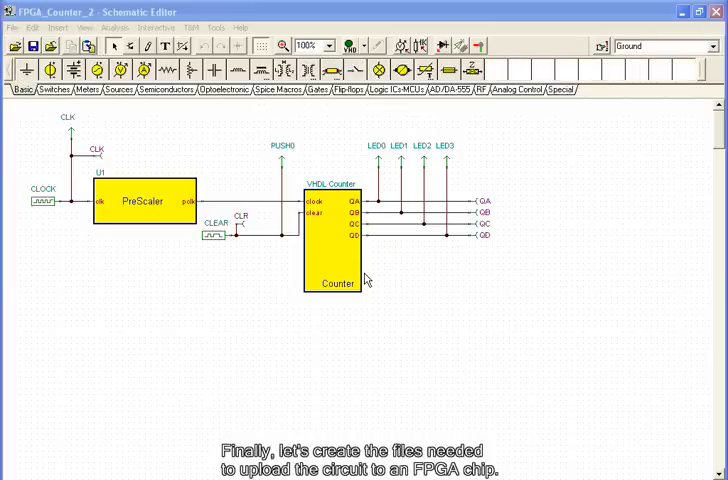
pyautogui.moveTo(250, 336)
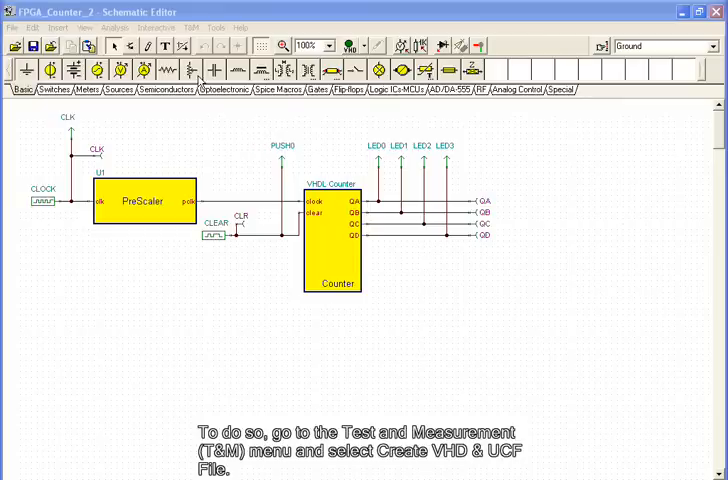
# - Create the VHD and UCF files via T&M and save both for FPGA_Counter_2
pyautogui.click(190, 28)
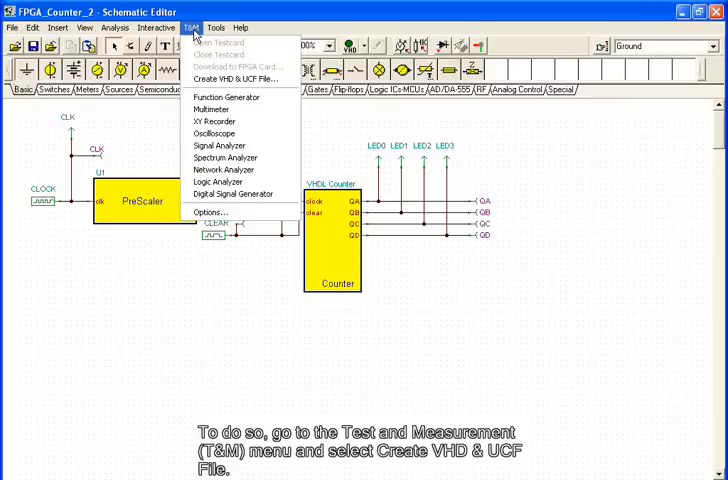
pyautogui.moveTo(236, 80)
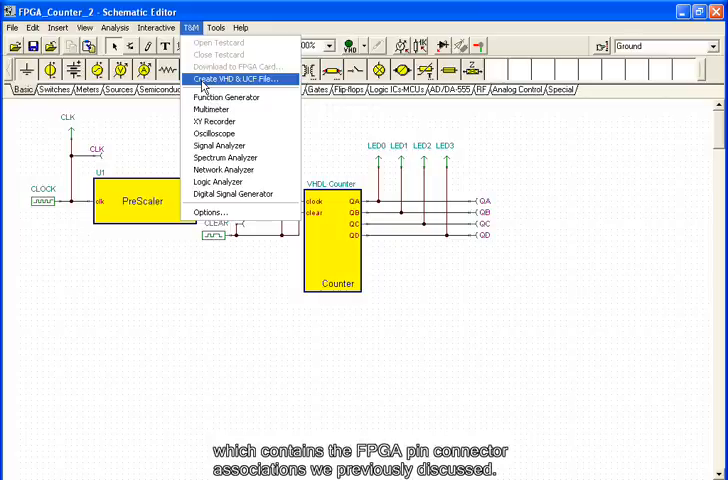
pyautogui.click(230, 80)
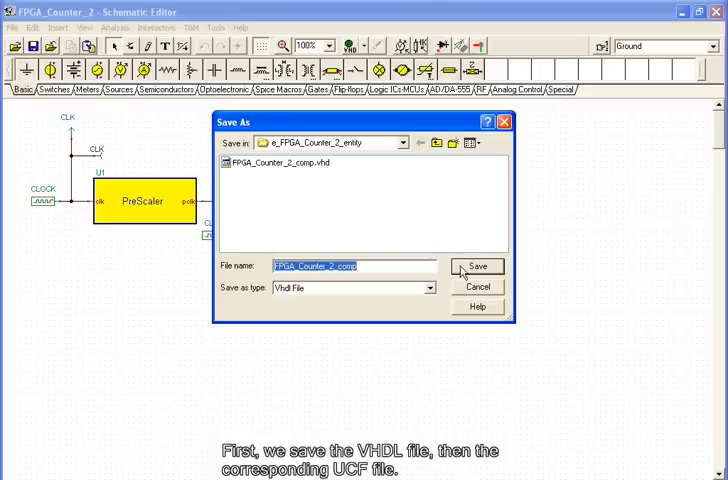
pyautogui.click(356, 288)
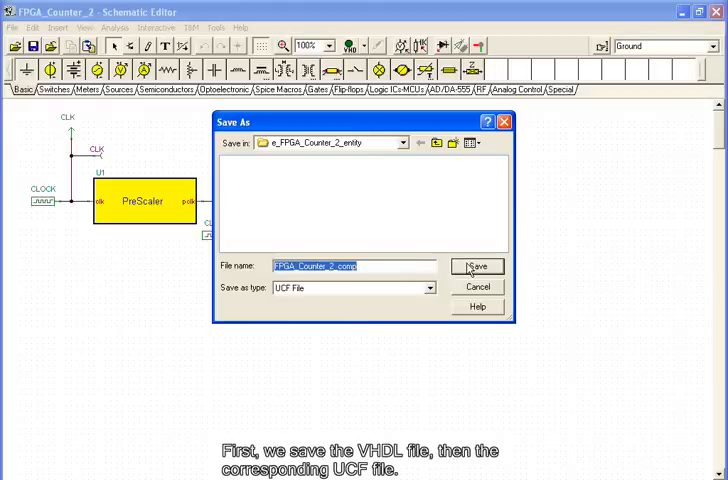
pyautogui.click(476, 266)
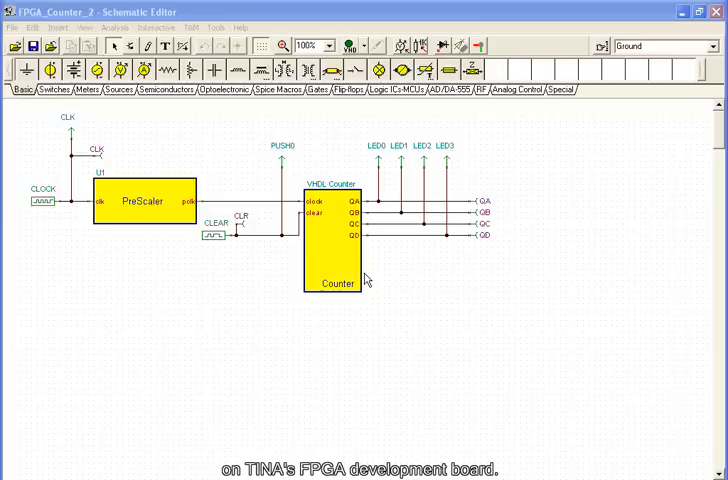
pyautogui.moveTo(262, 180)
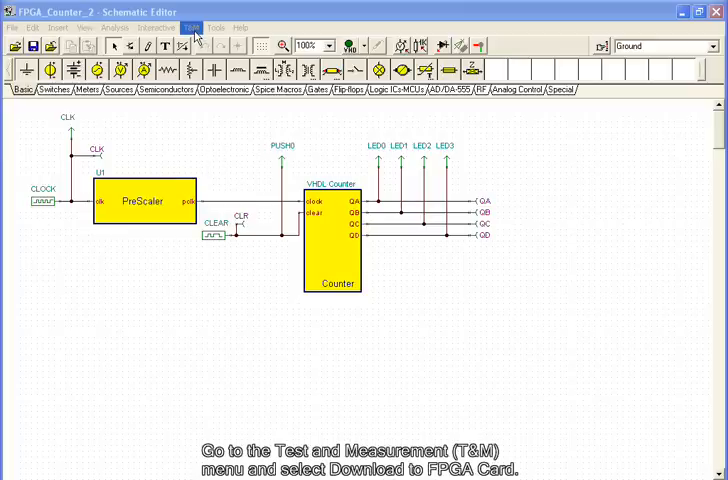
# - Download the counter .bit file from Examples > WEBPACK > XC2S100 to the FPGA card and confirm
pyautogui.click(192, 28)
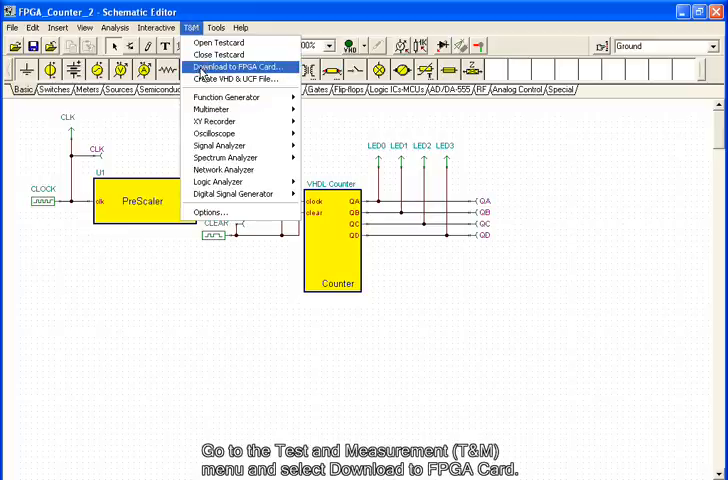
pyautogui.click(236, 66)
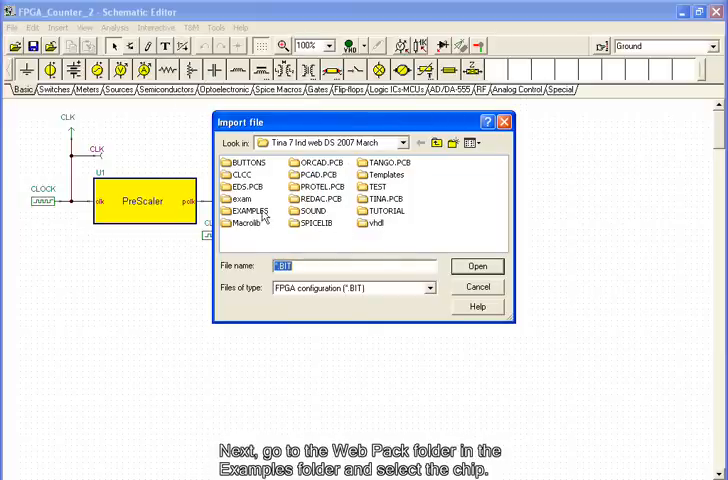
pyautogui.doubleClick(258, 212)
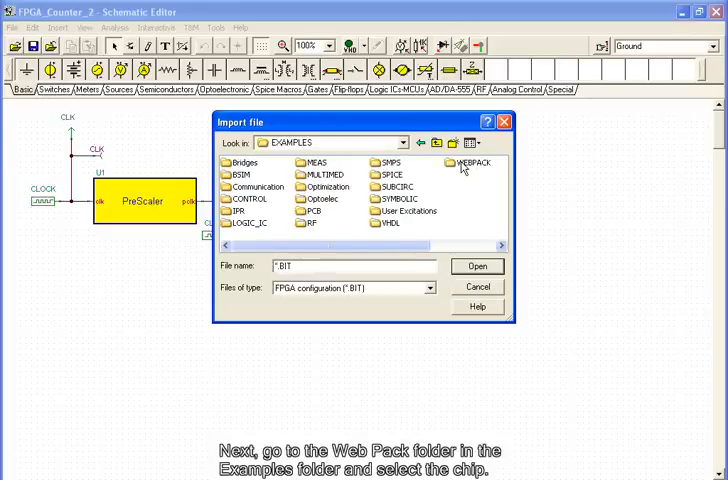
pyautogui.doubleClick(472, 164)
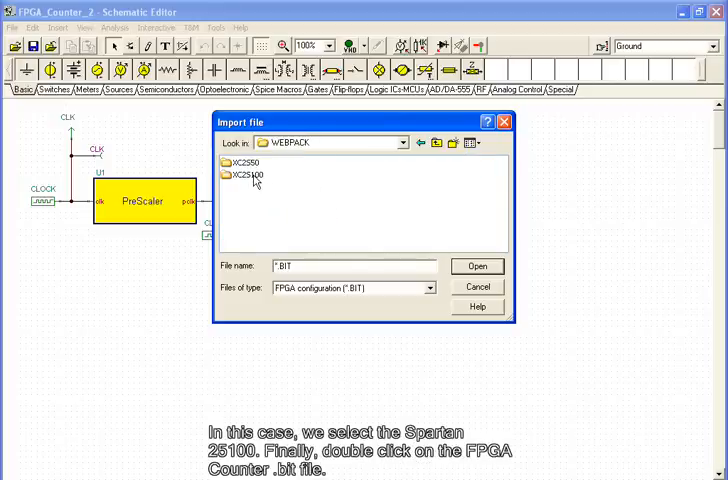
pyautogui.moveTo(268, 184)
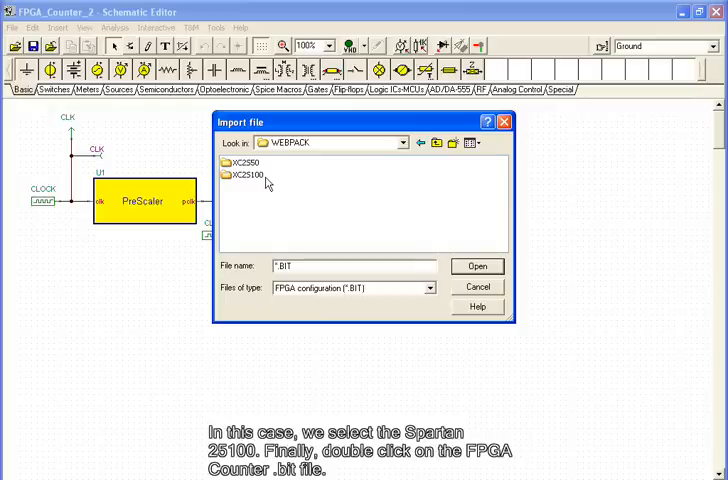
pyautogui.doubleClick(250, 176)
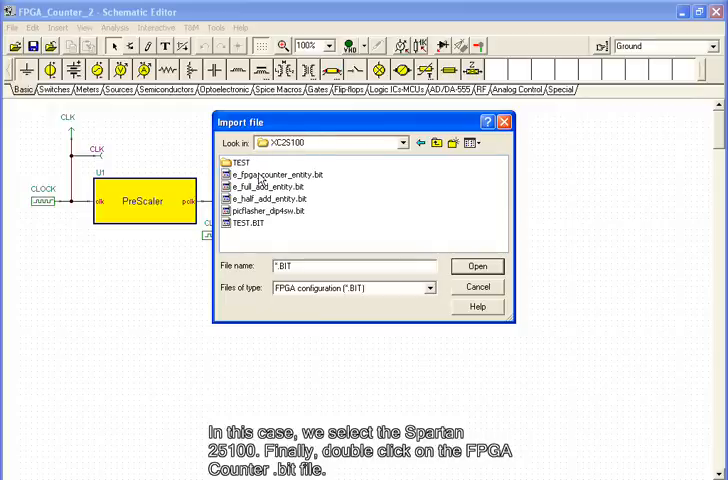
pyautogui.moveTo(340, 186)
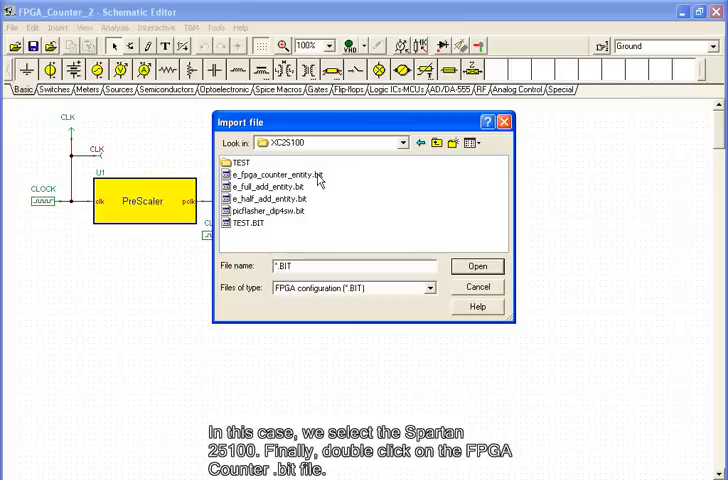
pyautogui.moveTo(320, 180)
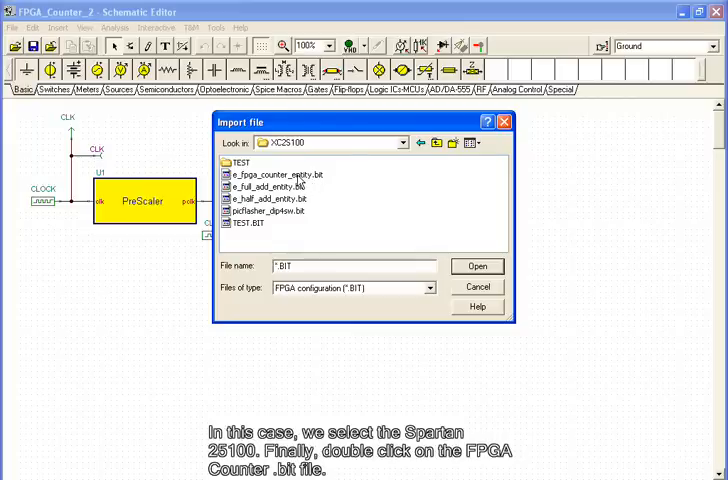
pyautogui.doubleClick(272, 174)
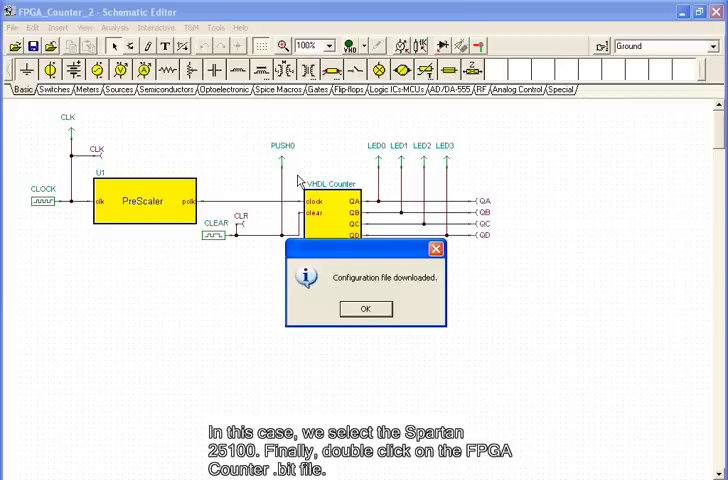
pyautogui.moveTo(378, 272)
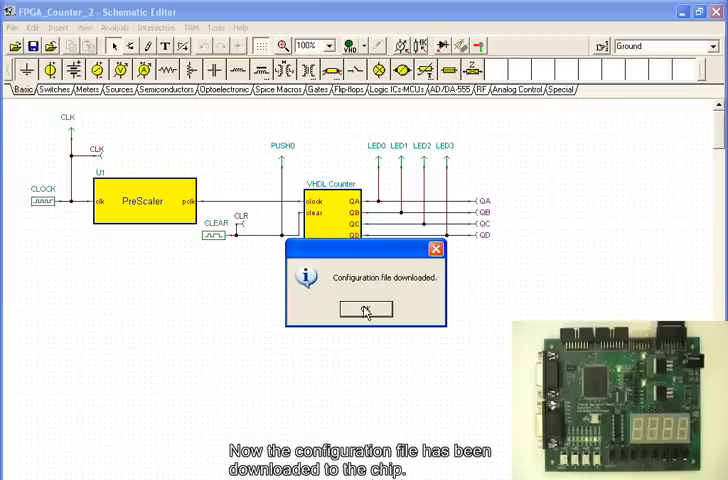
pyautogui.click(364, 308)
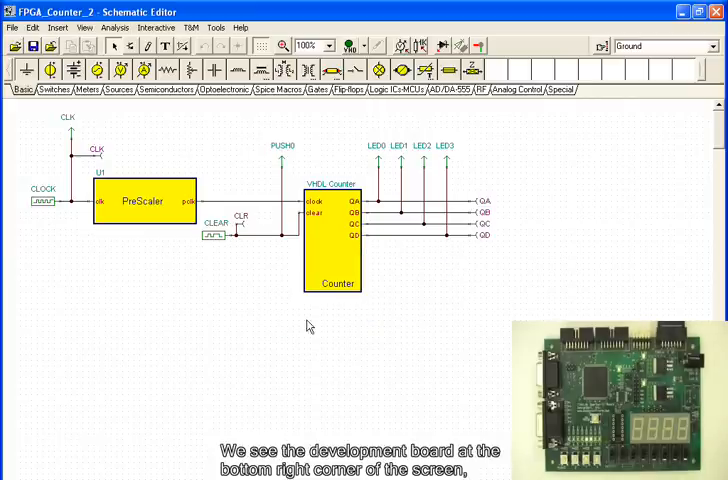